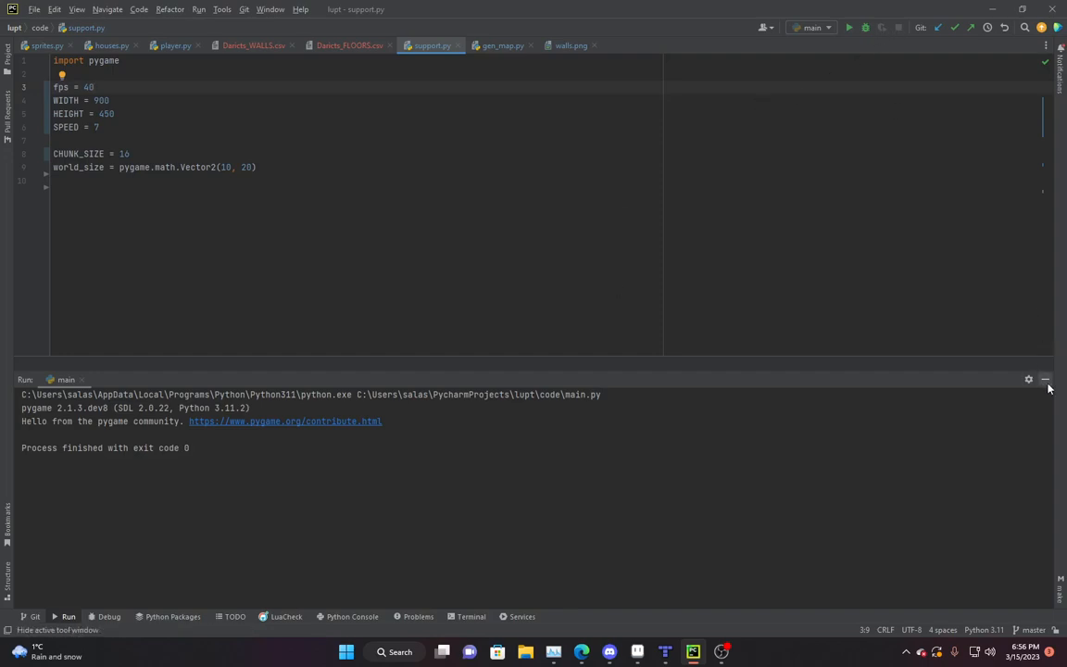
# Step: Close the Run panel, glance at gen_map.py, and return to support.py's game settings
pyautogui.click(1044, 378)
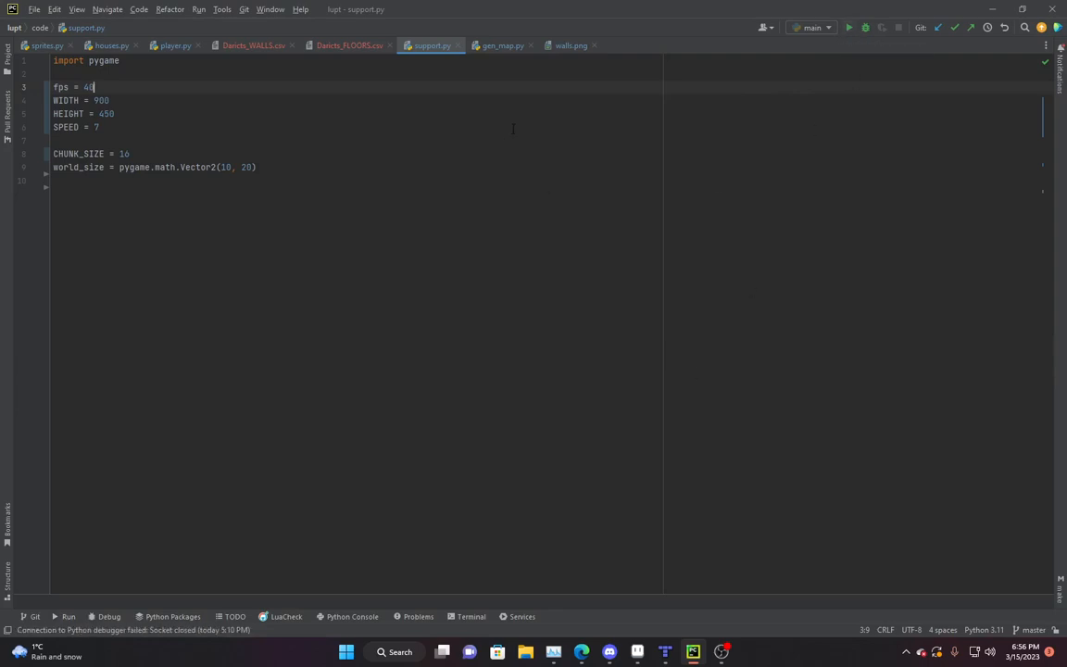
pyautogui.moveTo(518, 103)
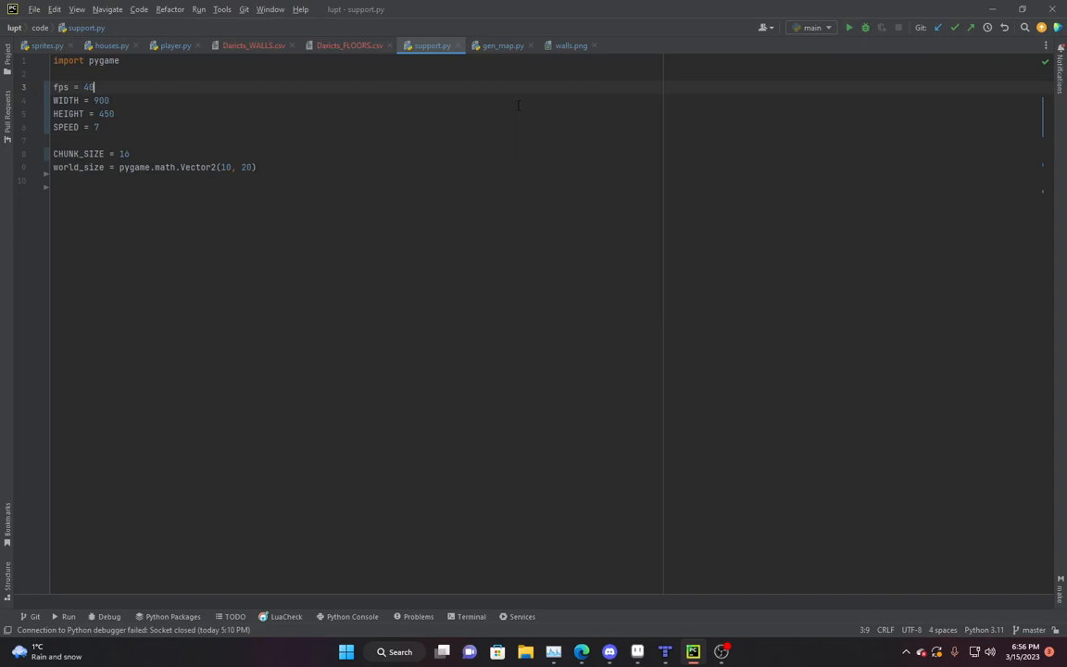
pyautogui.moveTo(504, 45)
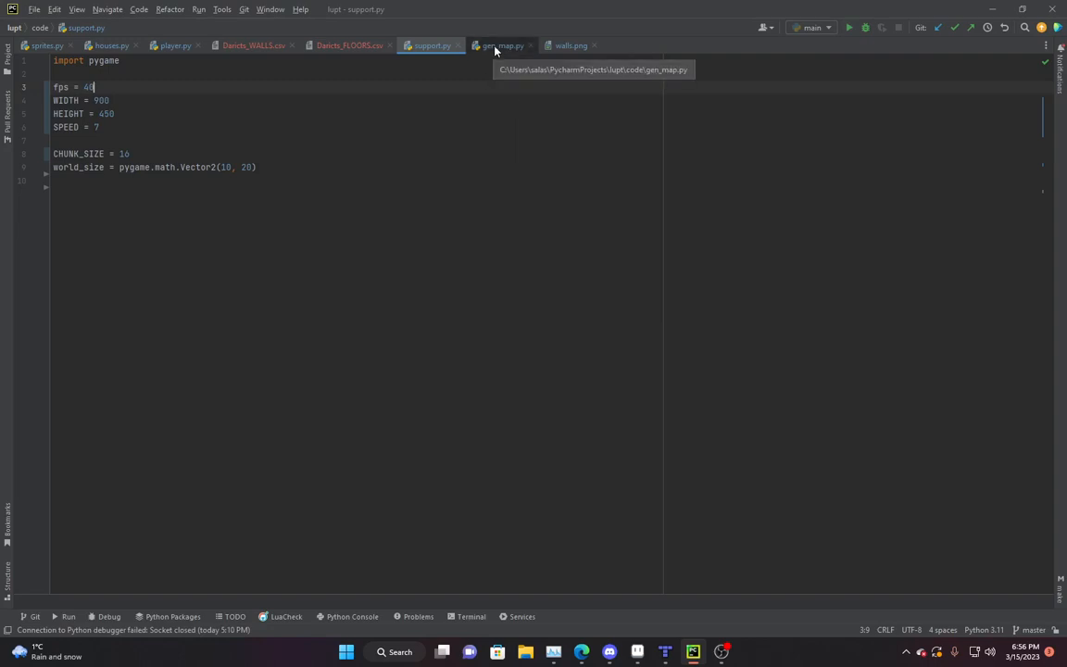
pyautogui.click(501, 45)
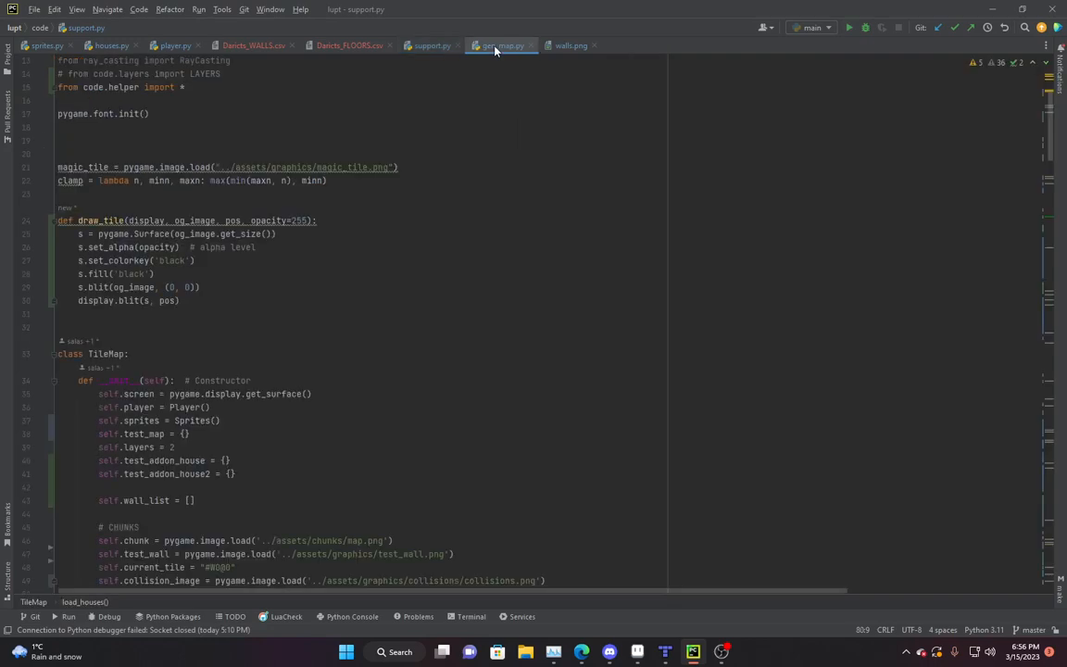
pyautogui.click(504, 45)
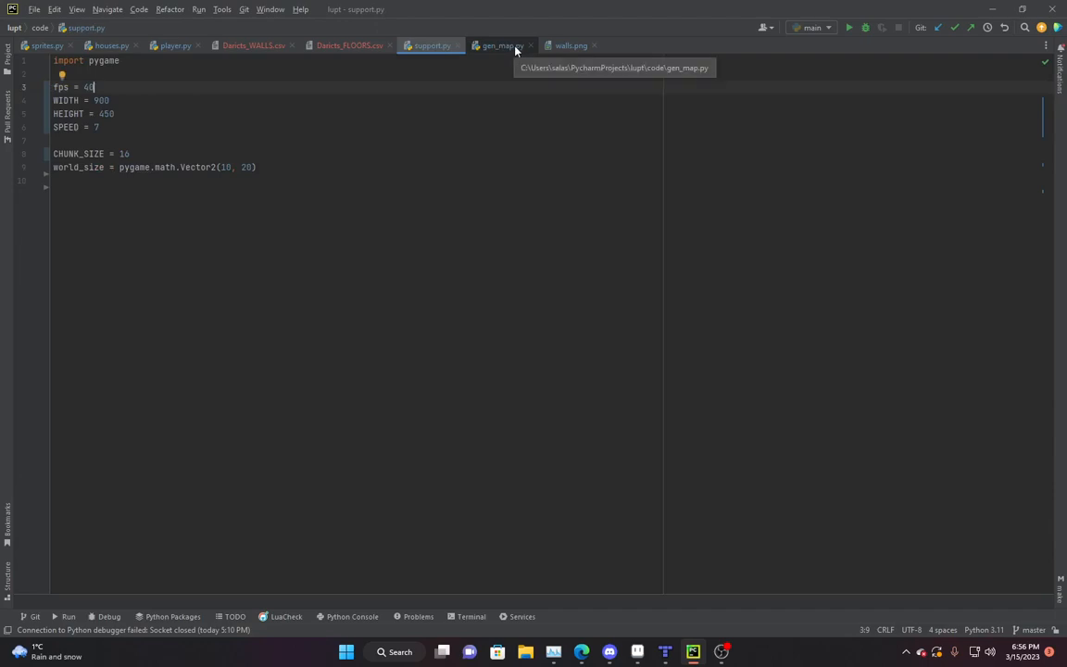
pyautogui.moveTo(174, 44)
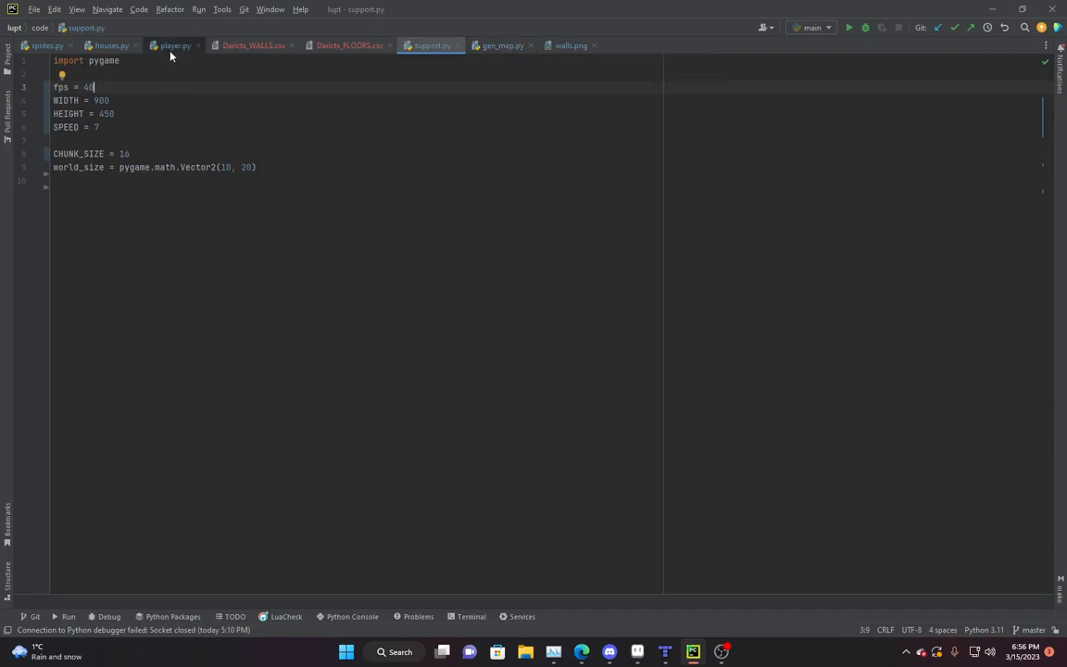
pyautogui.moveTo(571, 463)
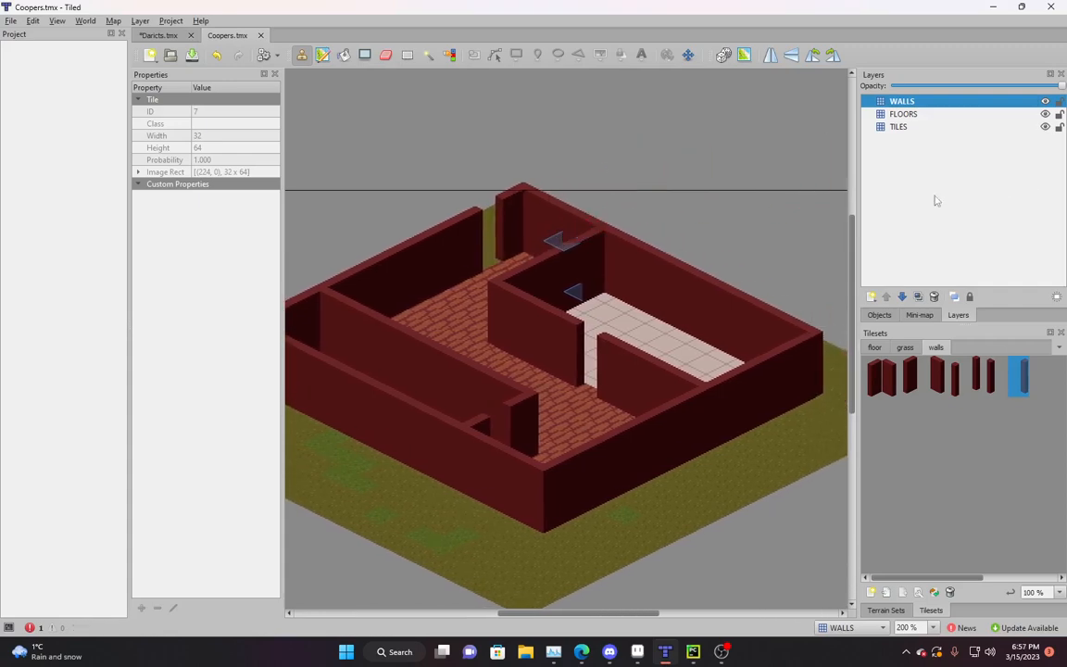
# Step: Switch to the second, smaller house map and inspect its brick walls and floors
pyautogui.click(593, 315)
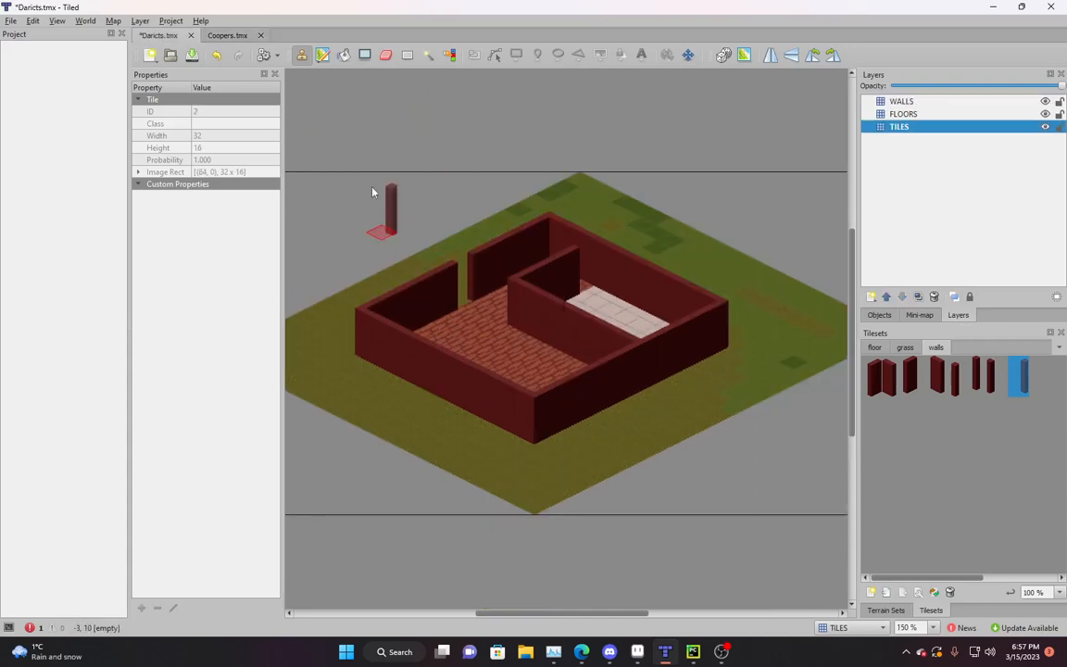
pyautogui.click(693, 652)
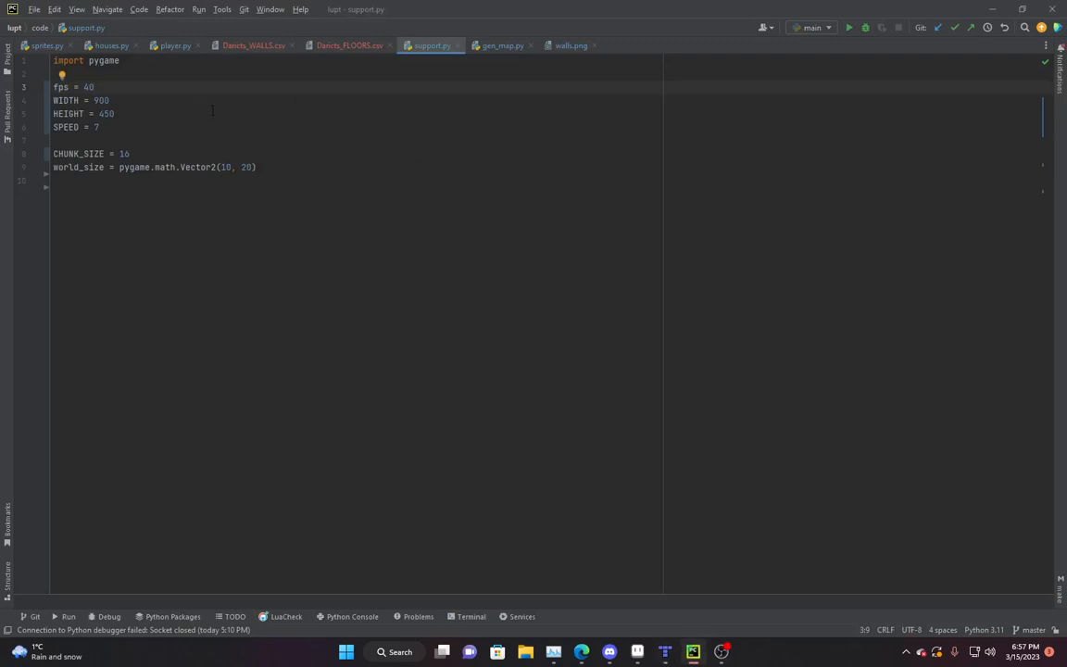
pyautogui.moveTo(689, 393)
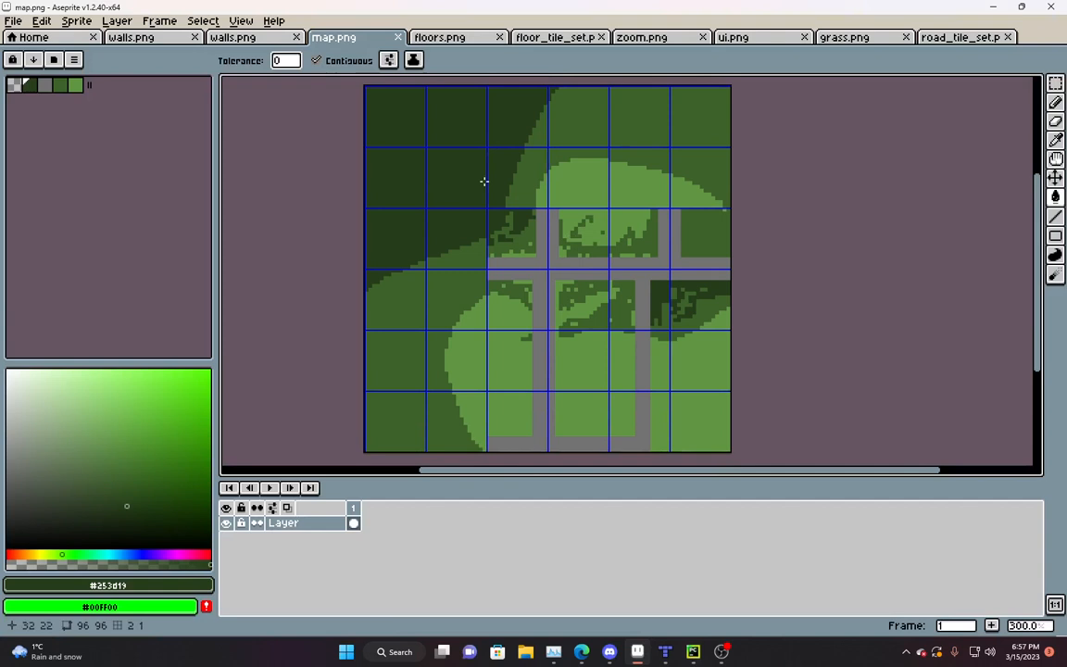
pyautogui.moveTo(529, 269)
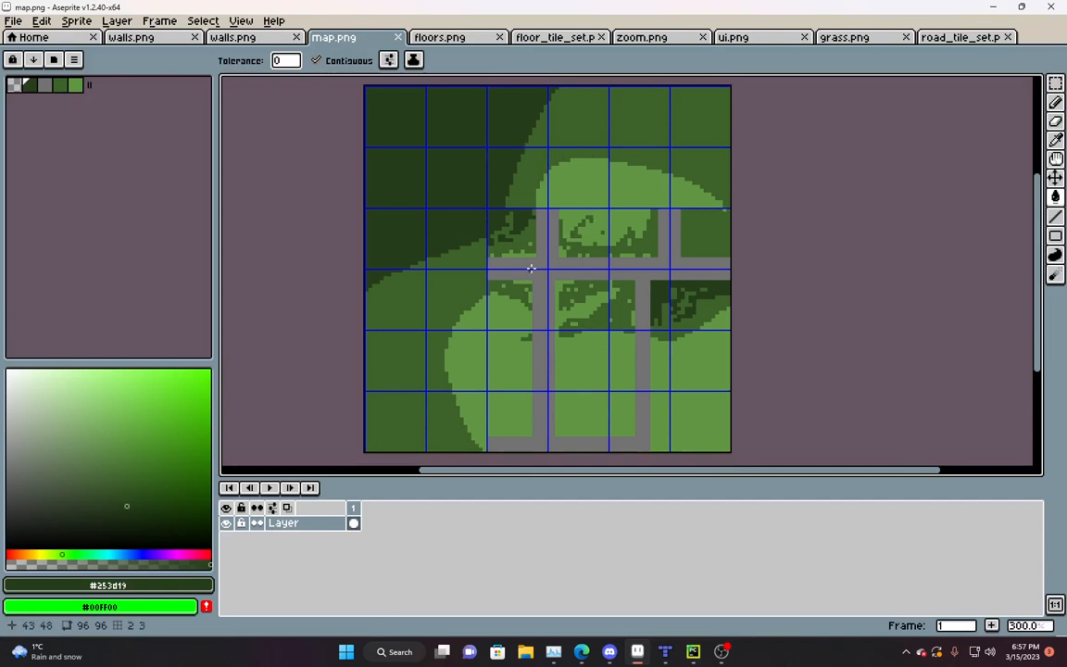
pyautogui.moveTo(539, 285)
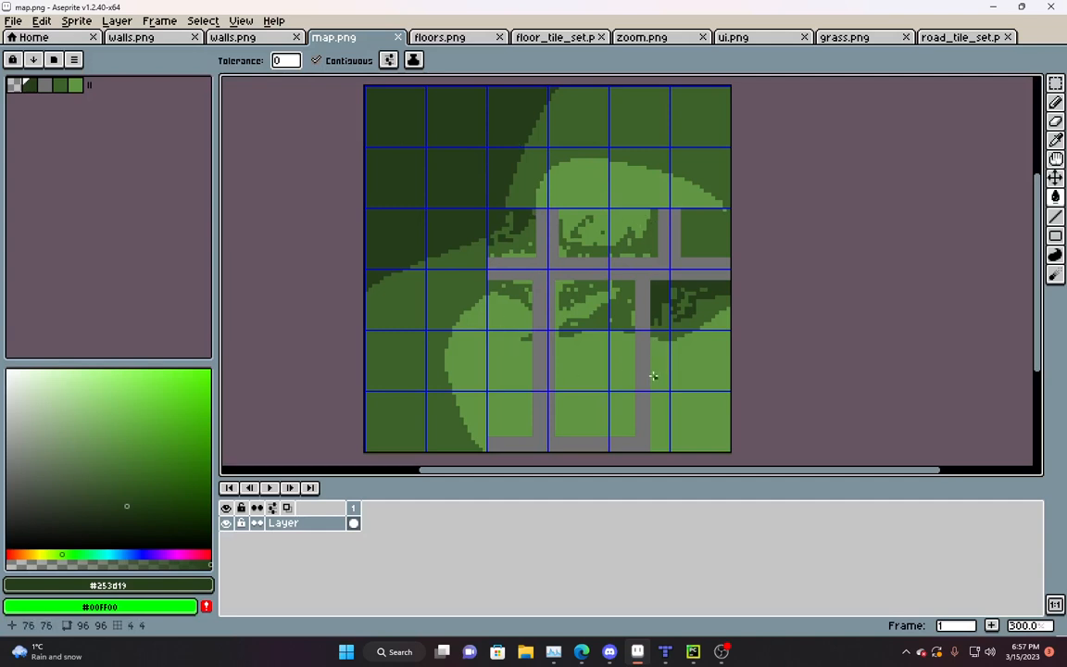
pyautogui.click(693, 652)
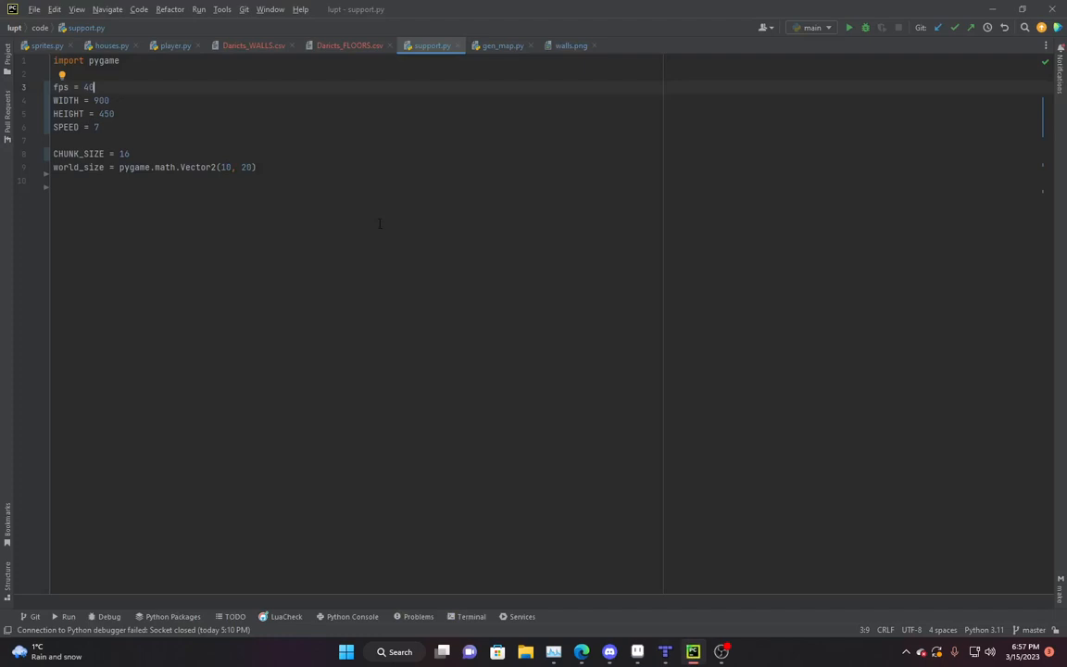
# Step: View houses.py's load_houses calls for the Darcis and Coopers houses with their offsets
pyautogui.click(111, 45)
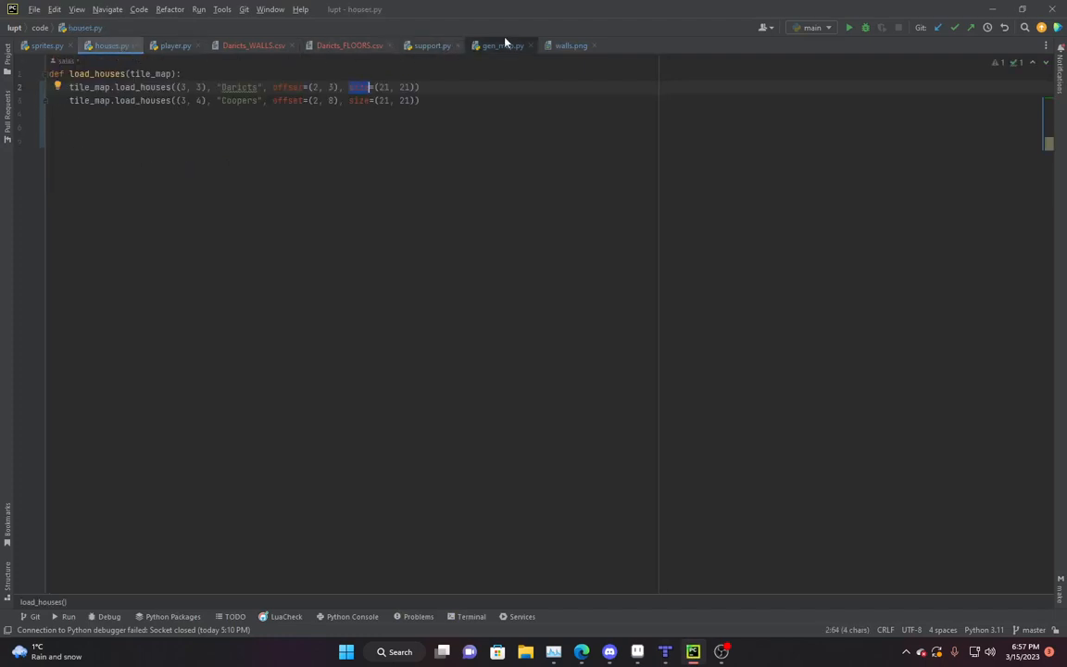
pyautogui.click(504, 44)
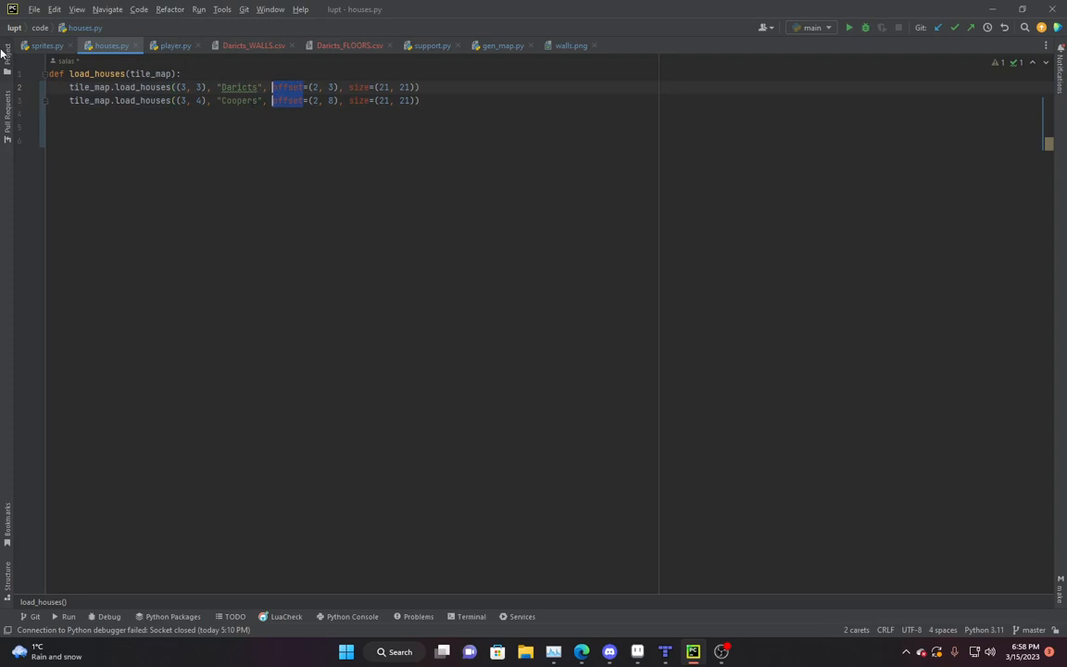
pyautogui.moveTo(37, 65)
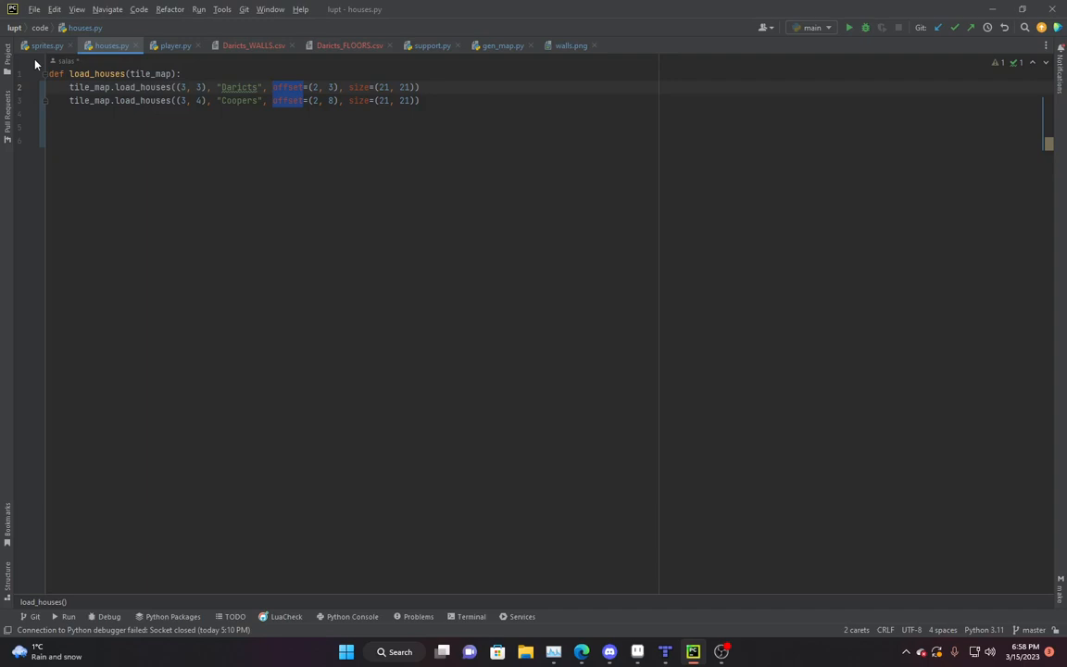
pyautogui.moveTo(22, 6)
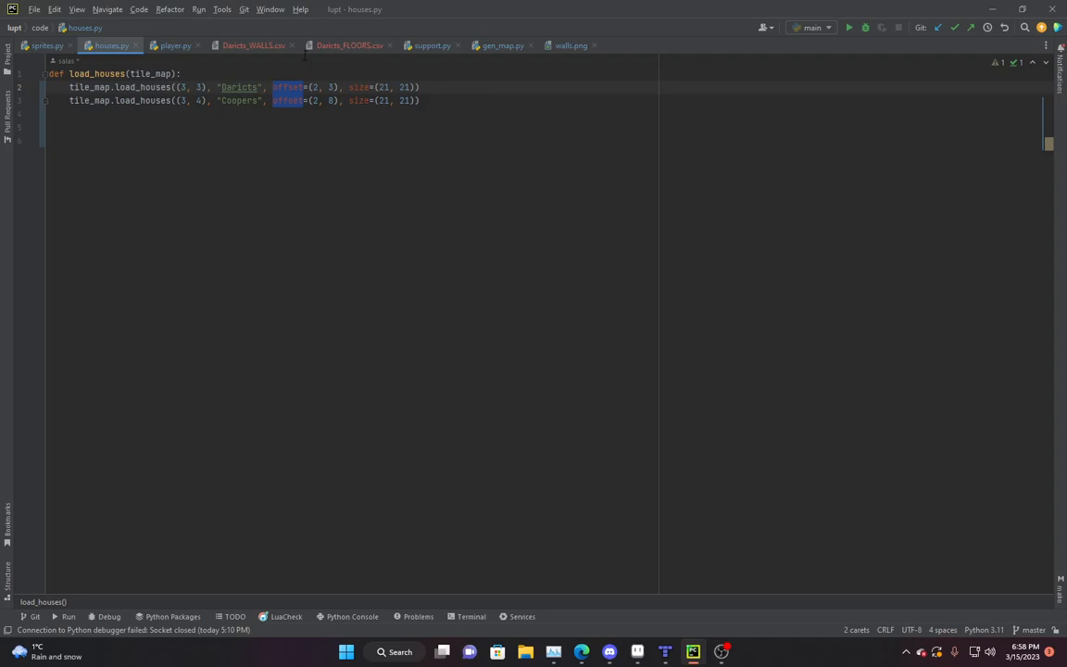
# Step: Read through gen_map.py from load_houses and mouse_click down to draw_map
pyautogui.click(504, 45)
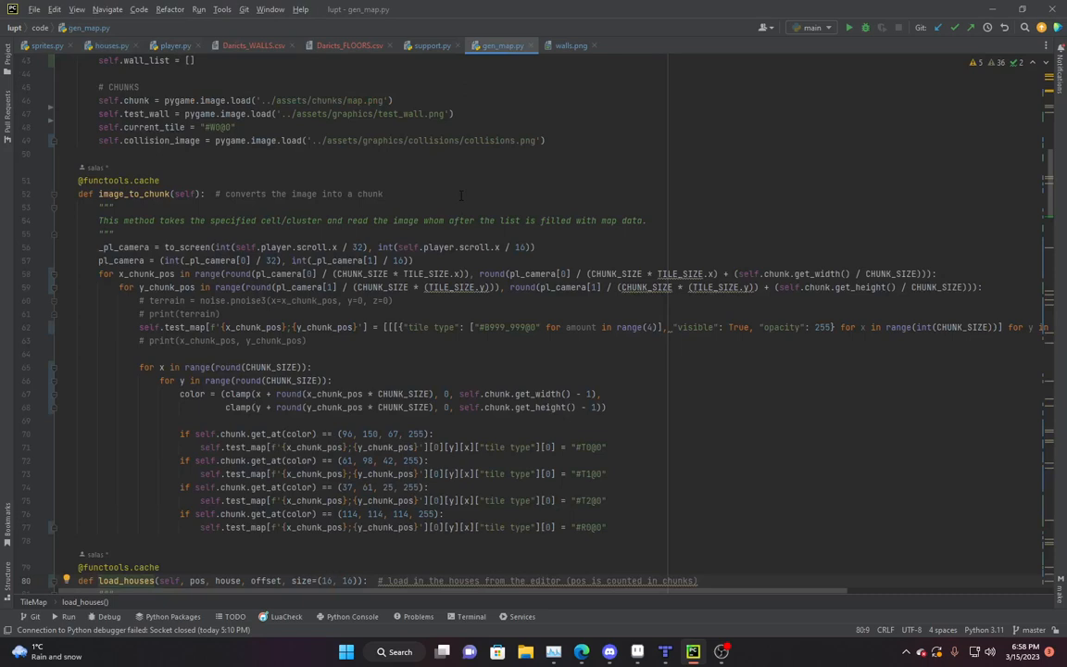
pyautogui.scroll(-3)
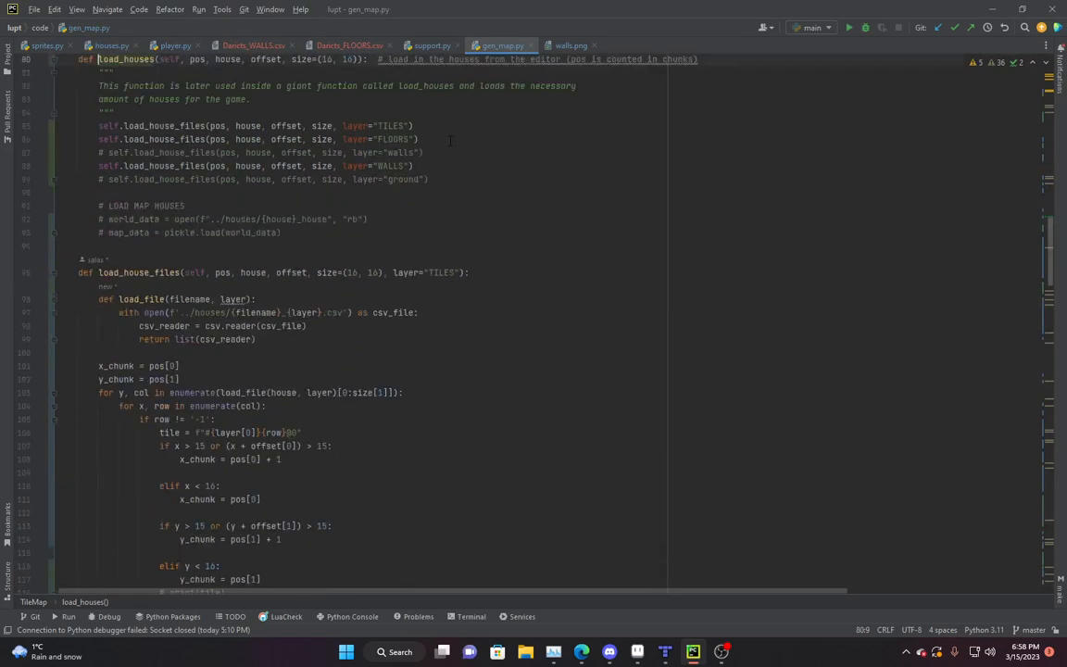
pyautogui.scroll(-3)
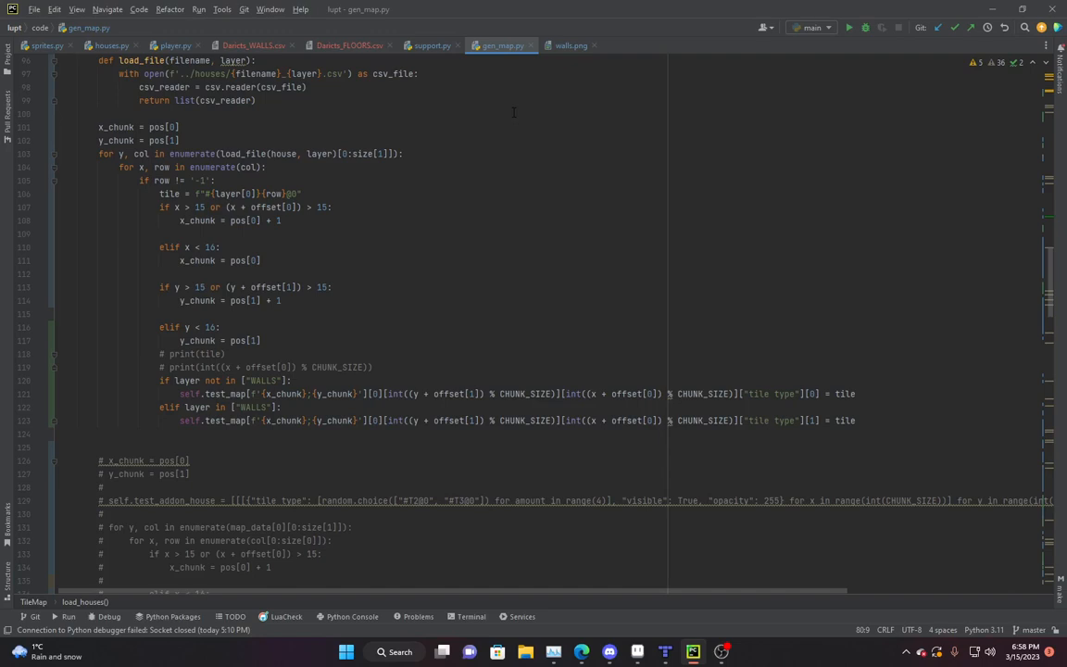
pyautogui.moveTo(448, 265)
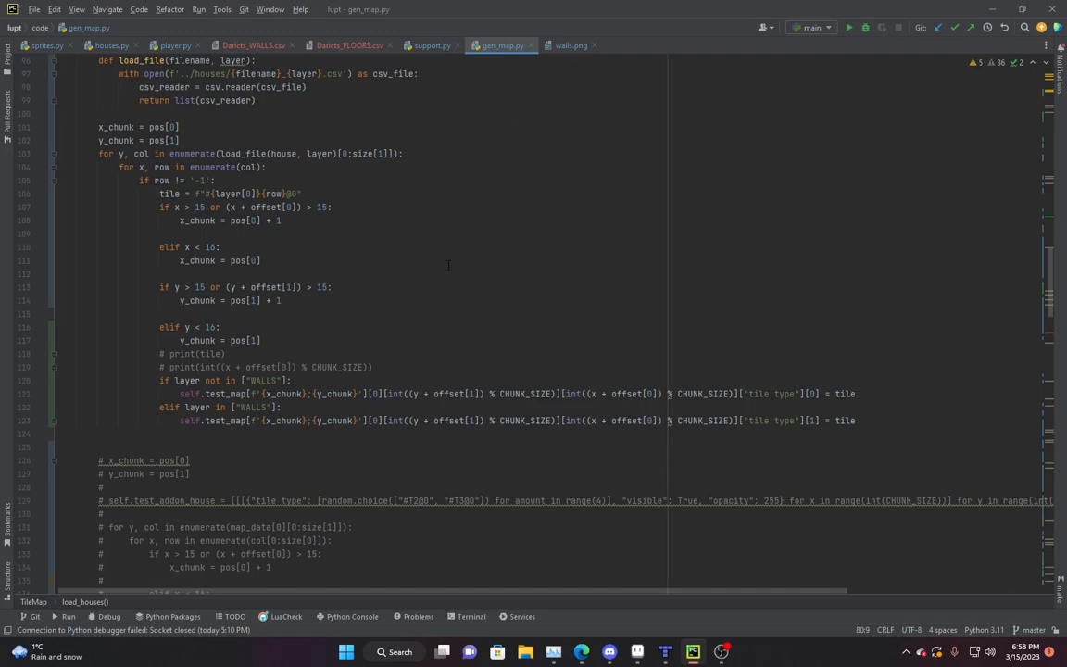
pyautogui.scroll(-3)
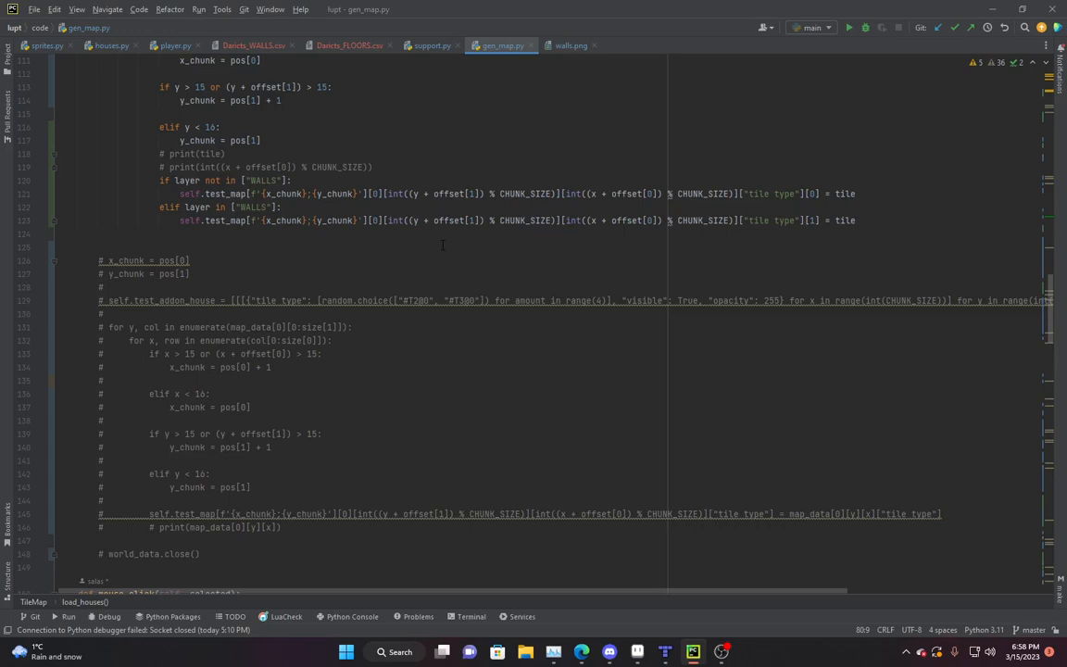
pyautogui.scroll(-3)
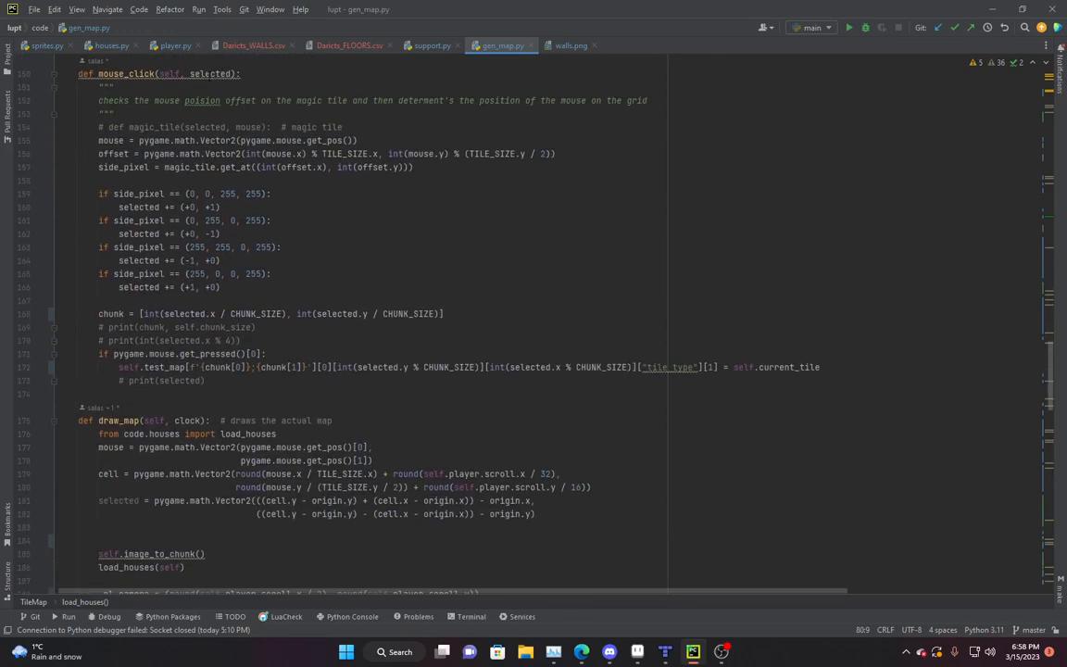
pyautogui.scroll(-3)
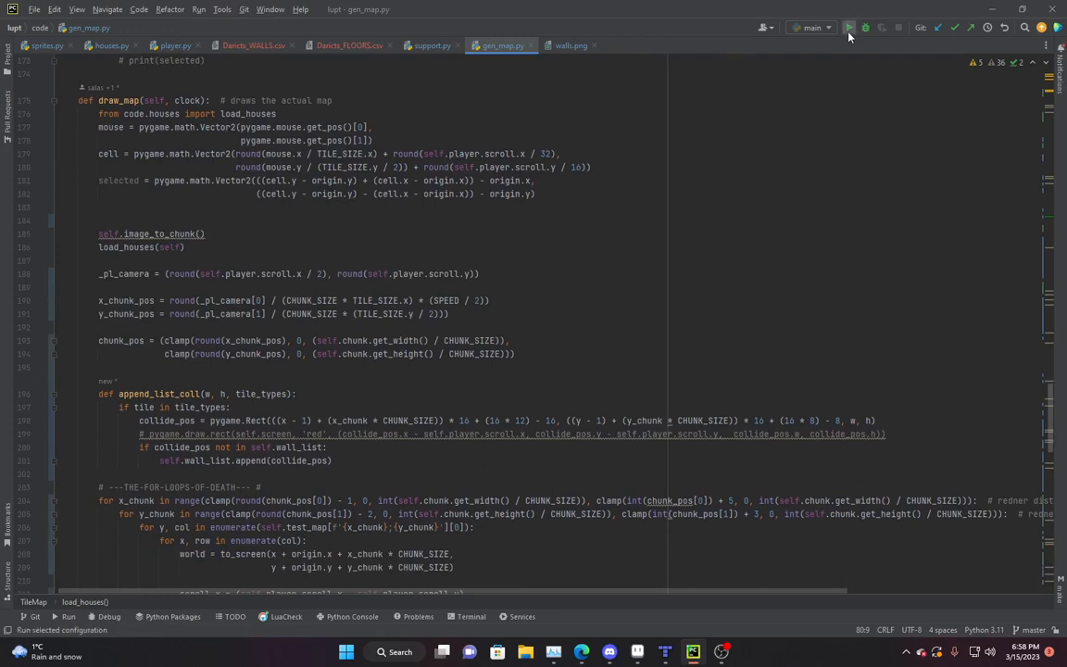
# Step: Run main and view the isometric map with brick houses beside grey roads on grass
pyautogui.click(848, 28)
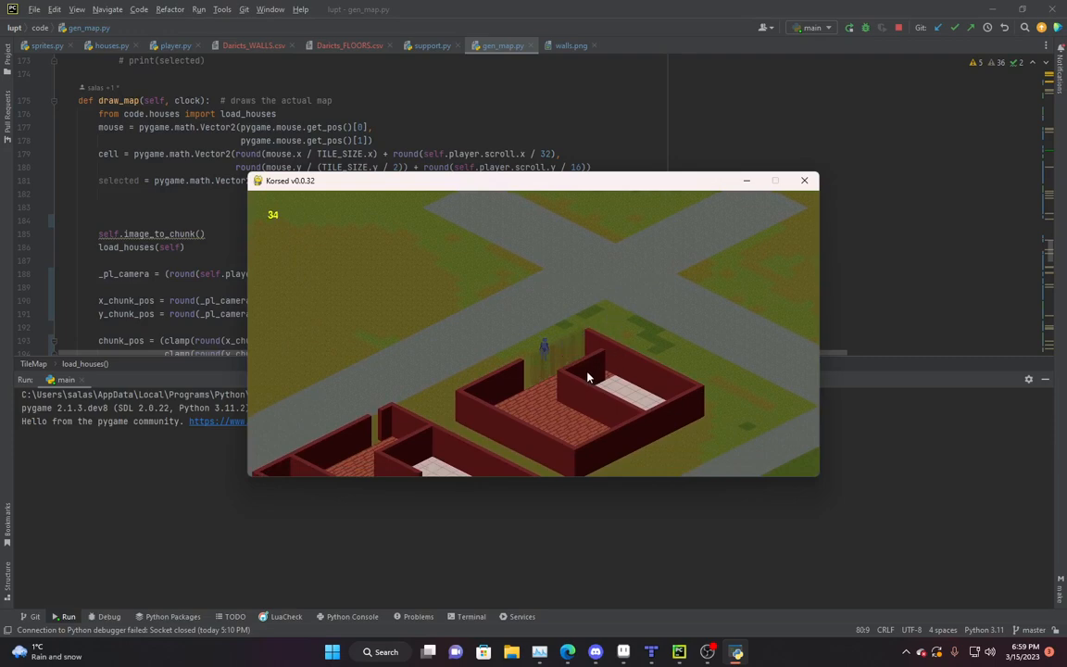
pyautogui.moveTo(546, 292)
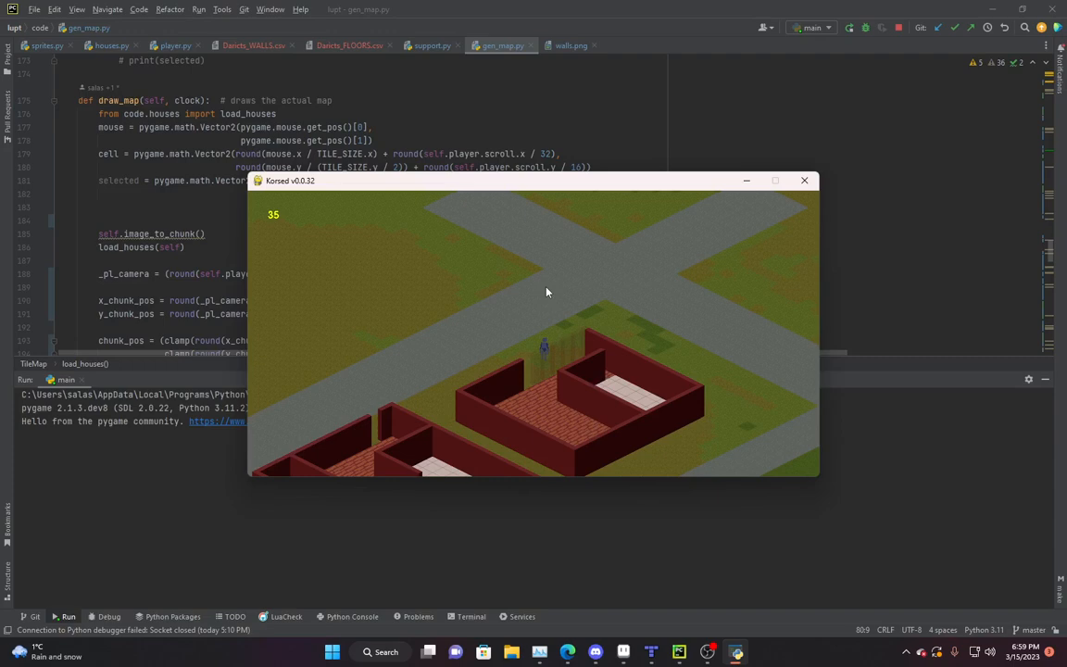
pyautogui.moveTo(567, 308)
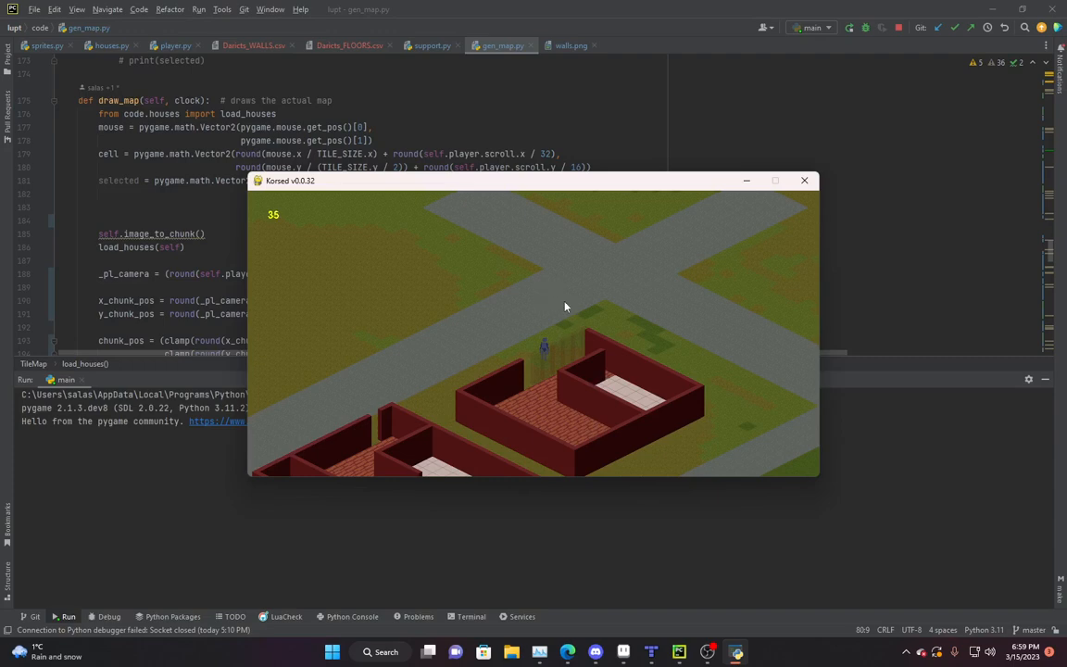